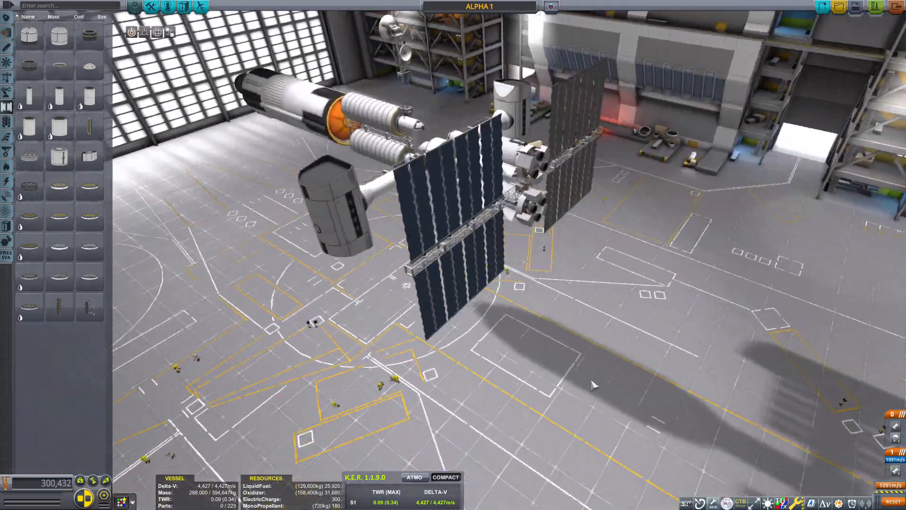
Step: Expand the 18 comments under the dark-room text-adventure poll post and read through them
{"action": "left_click_drag", "start_coordinate": [595, 385], "coordinate": [433, 381]}
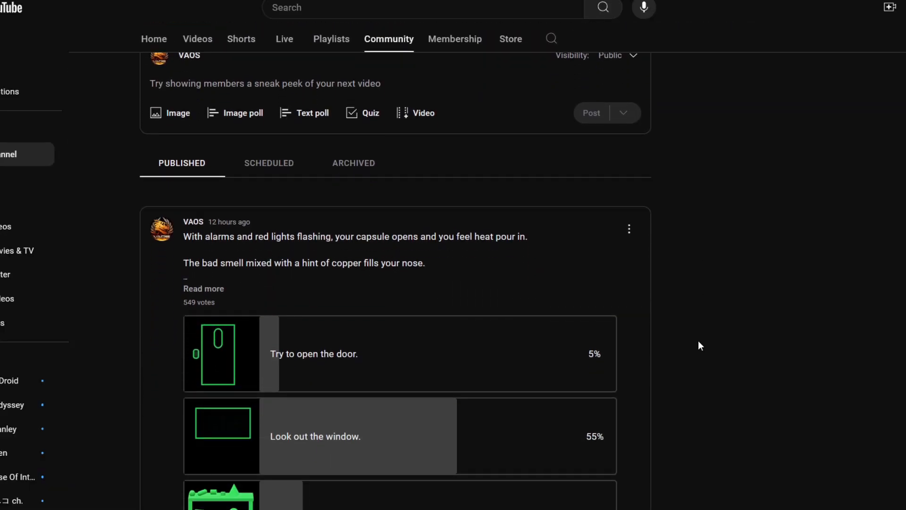
{"action": "scroll", "scroll_direction": "down", "scroll_amount": 3}
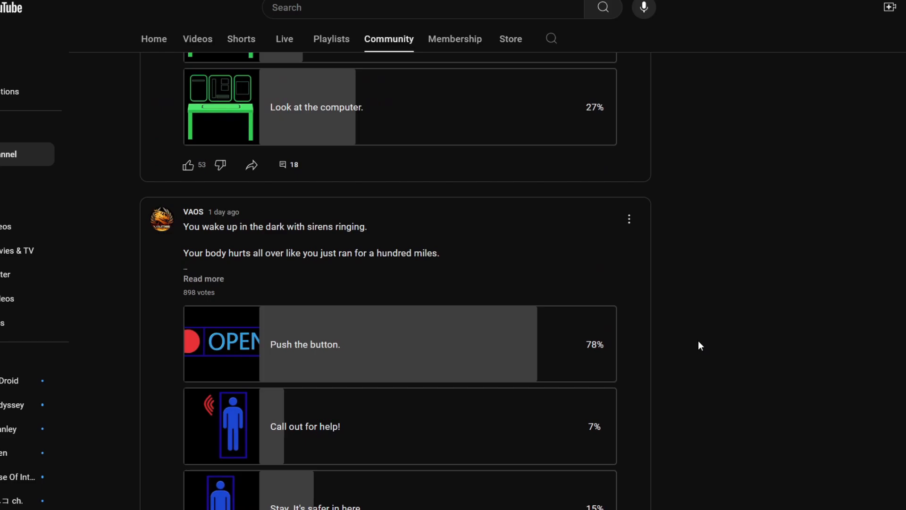
{"action": "scroll", "scroll_direction": "down", "scroll_amount": 3}
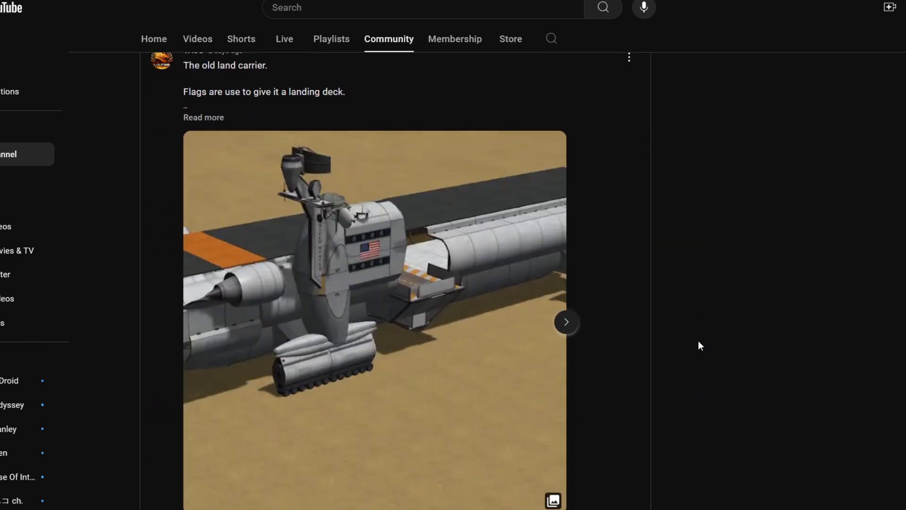
{"action": "left_click", "coordinate": [566, 322]}
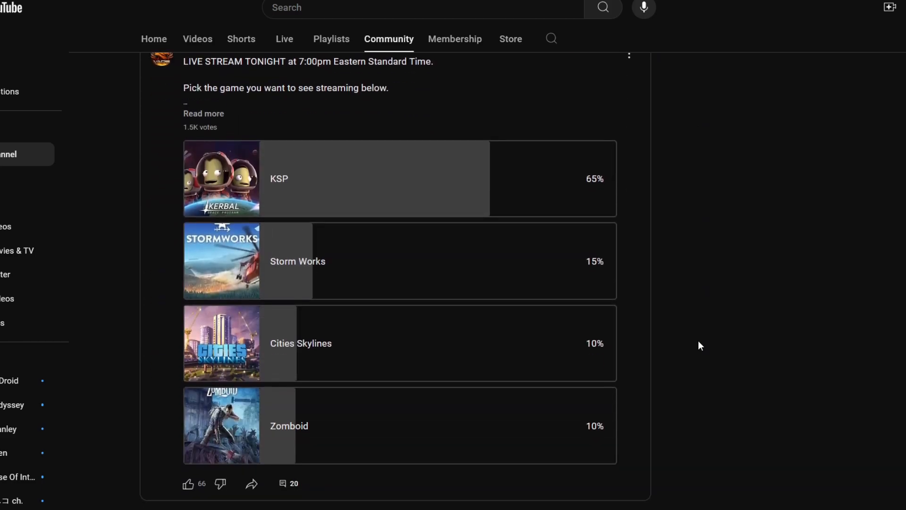
{"action": "scroll", "scroll_direction": "down", "scroll_amount": 3}
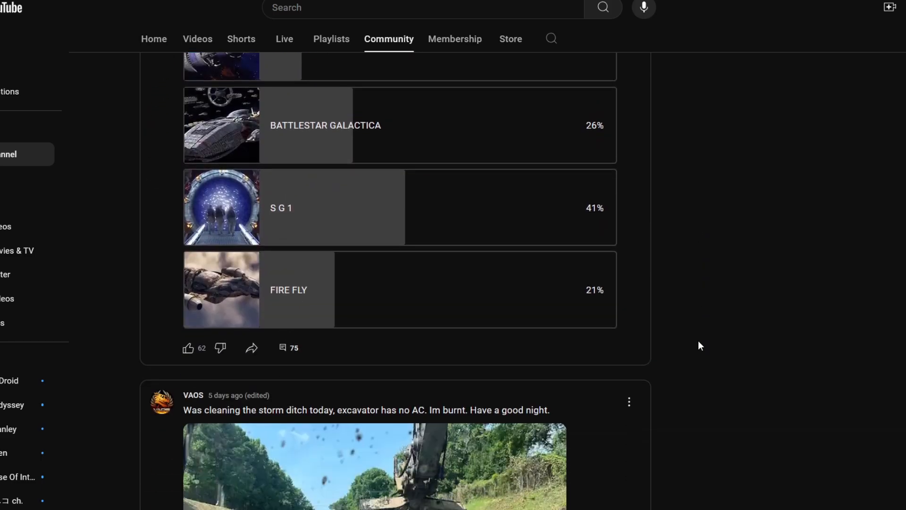
{"action": "scroll", "scroll_direction": "down", "scroll_amount": 3}
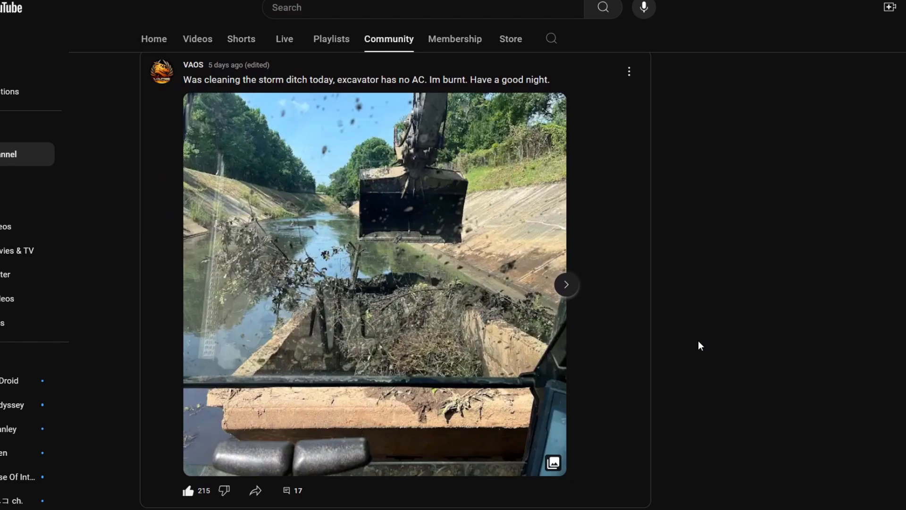
{"action": "mouse_move", "coordinate": [697, 351]}
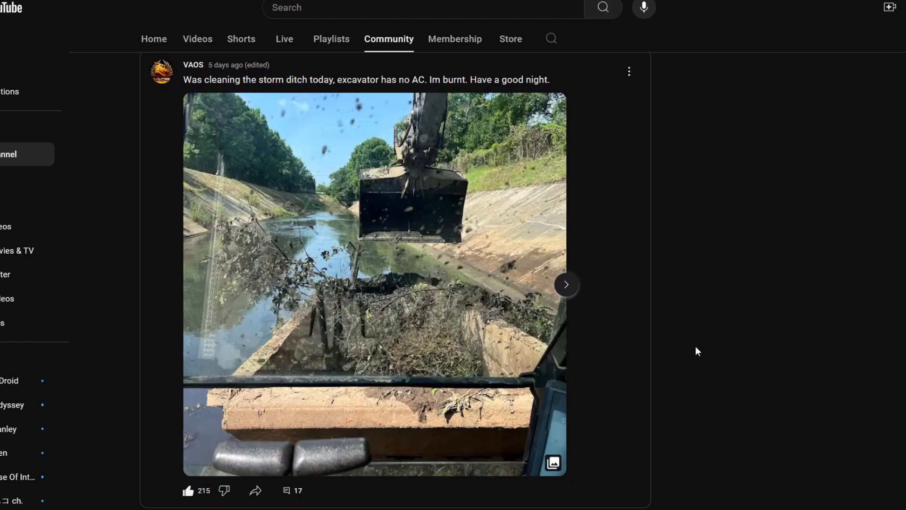
{"action": "scroll", "scroll_direction": "down", "scroll_amount": 3}
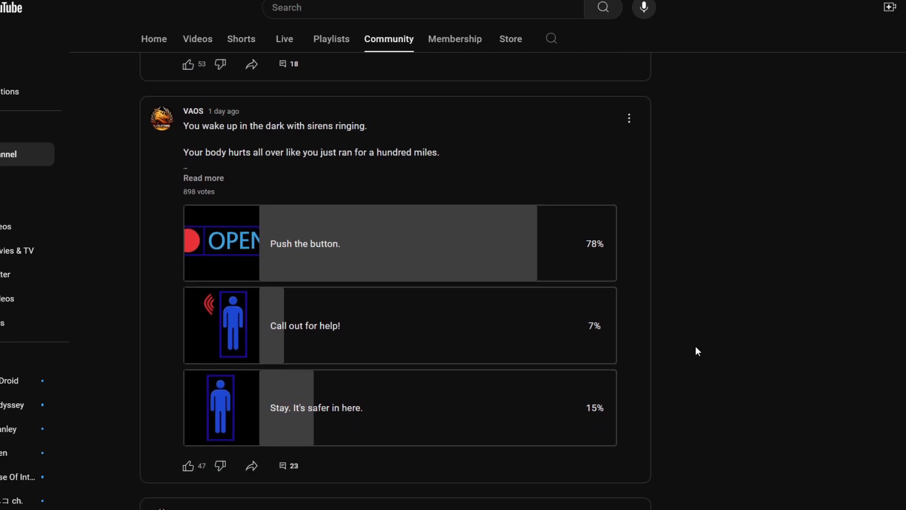
{"action": "scroll", "scroll_direction": "down", "scroll_amount": 3}
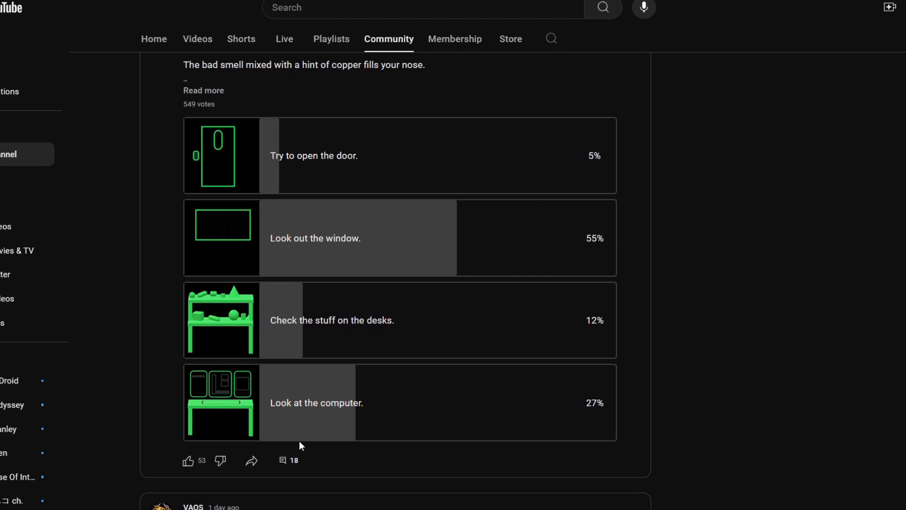
{"action": "mouse_move", "coordinate": [287, 460]}
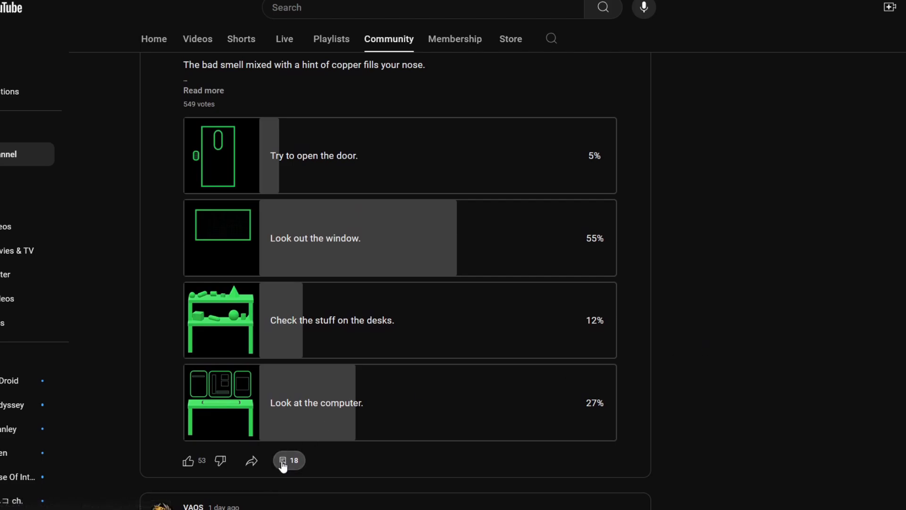
{"action": "scroll", "scroll_direction": "down", "scroll_amount": 3}
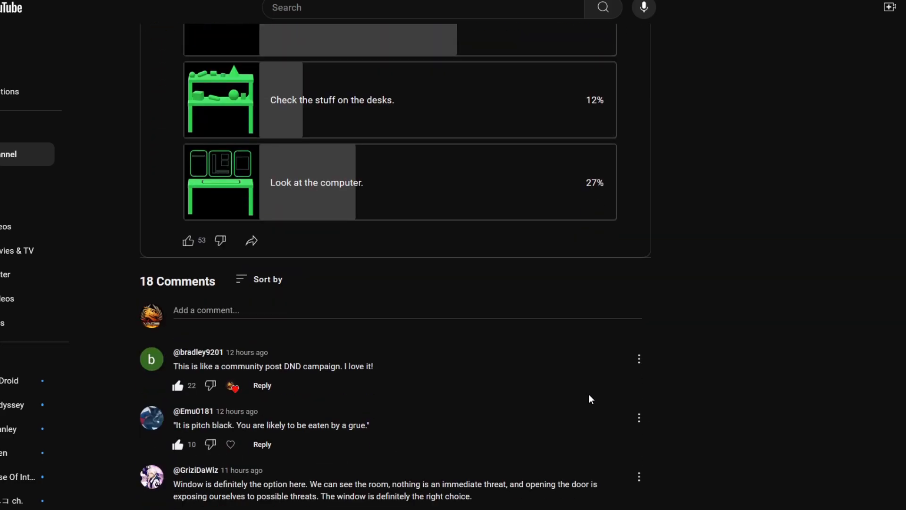
Step: Reply to the copper comment: 'copper stinks ... don't ask how I know.'
{"action": "scroll", "scroll_direction": "down", "scroll_amount": 3}
{"action": "type", "text": "Melted"}
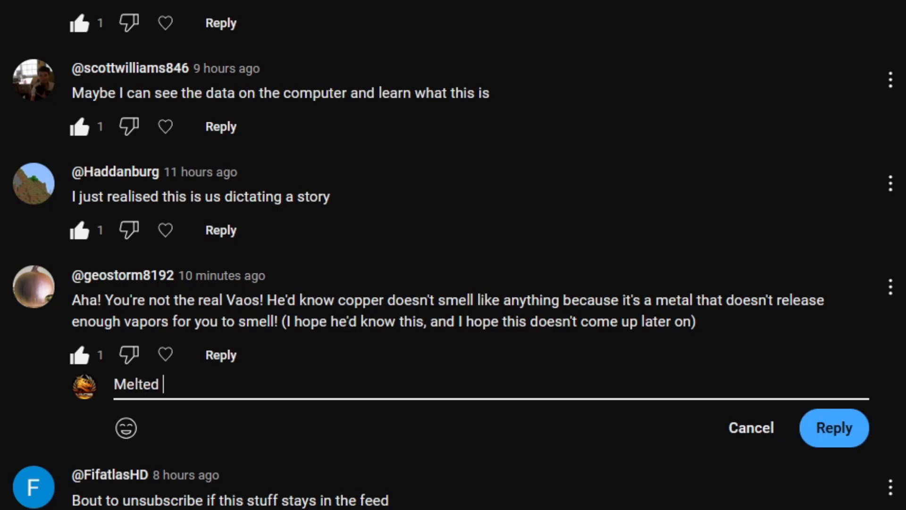
{"action": "type", "text": "copper stinks ..."}
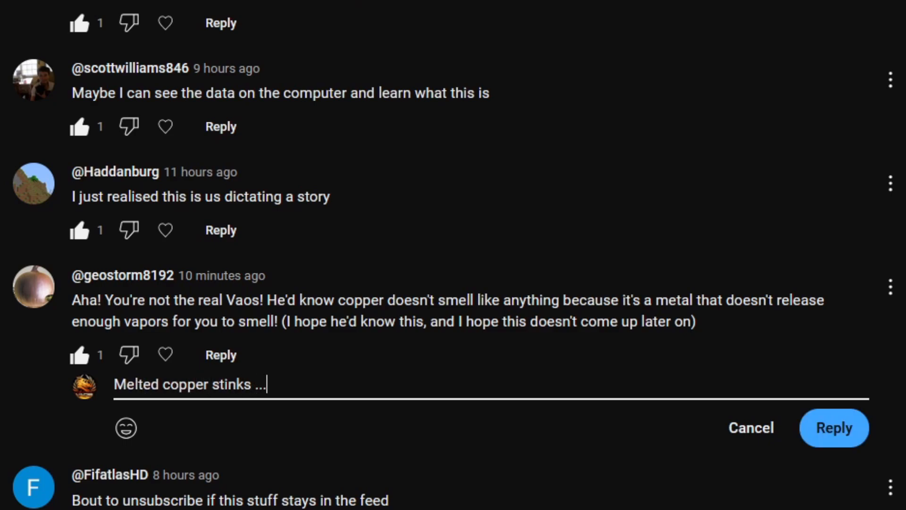
{"action": "type", "text": "don't ask how"}
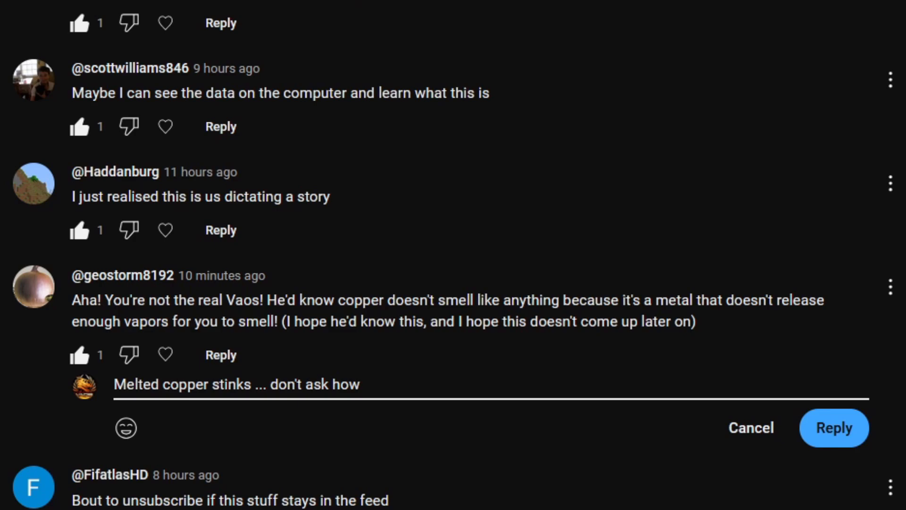
{"action": "type", "text": "I know."}
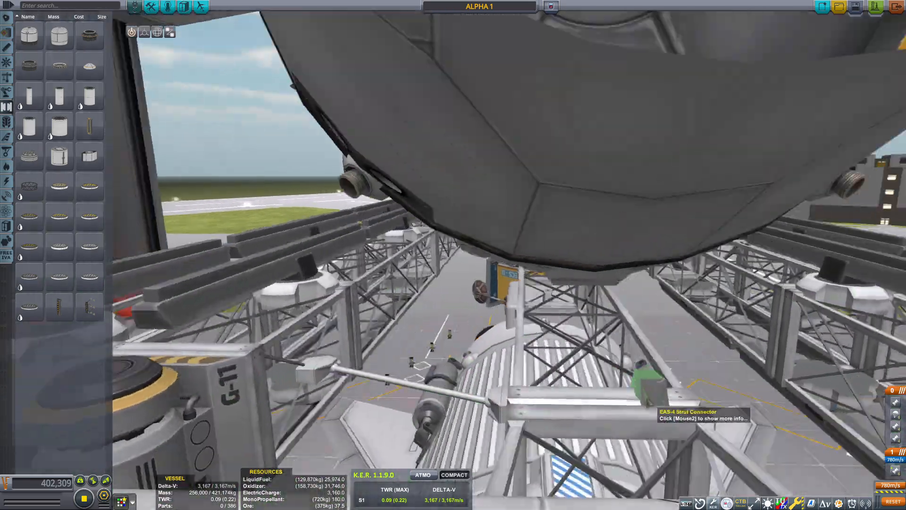
Step: Attach the remaining struts so ALPHA 1 reaches 419 parts
{"action": "left_click", "coordinate": [169, 7]}
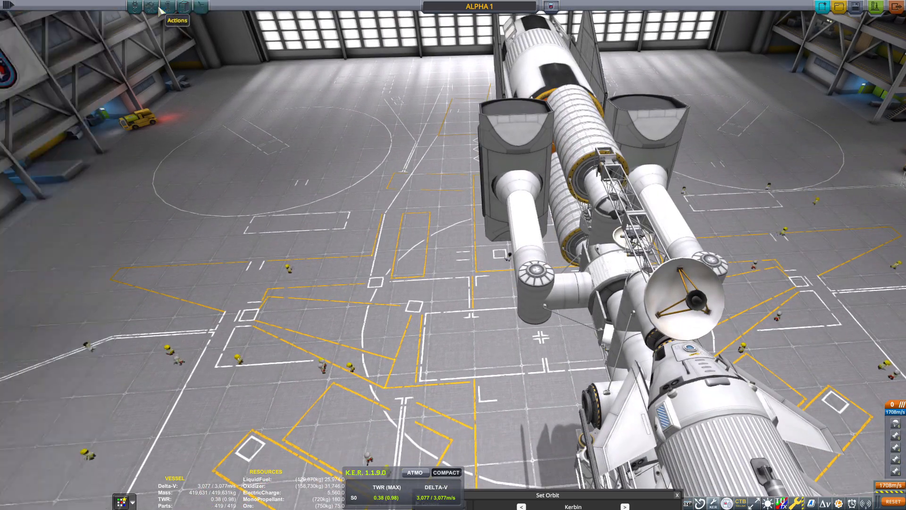
Step: Reopen the parts catalogue beside the ALPHA 1 station
{"action": "left_click", "coordinate": [178, 20]}
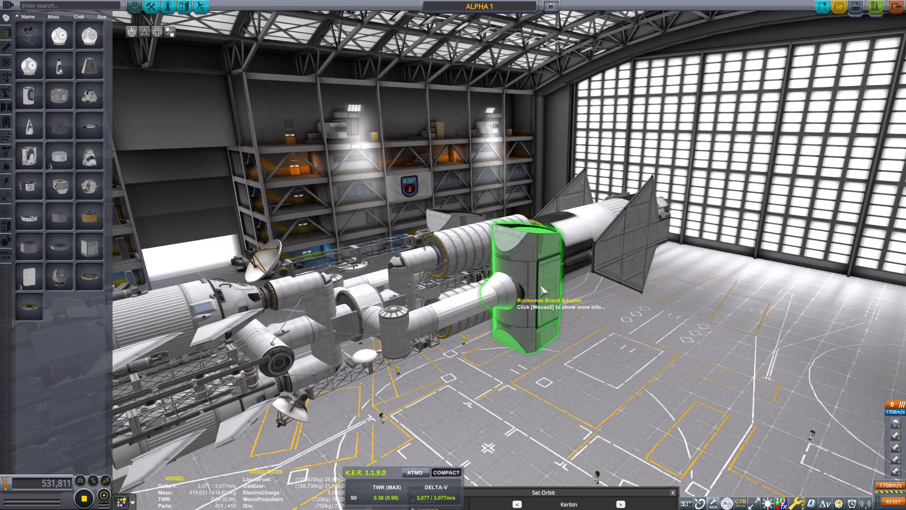
Step: Launch ALPHA 1 and put it in orbit around Kerbin with Set Orbit
{"action": "left_click", "coordinate": [133, 6]}
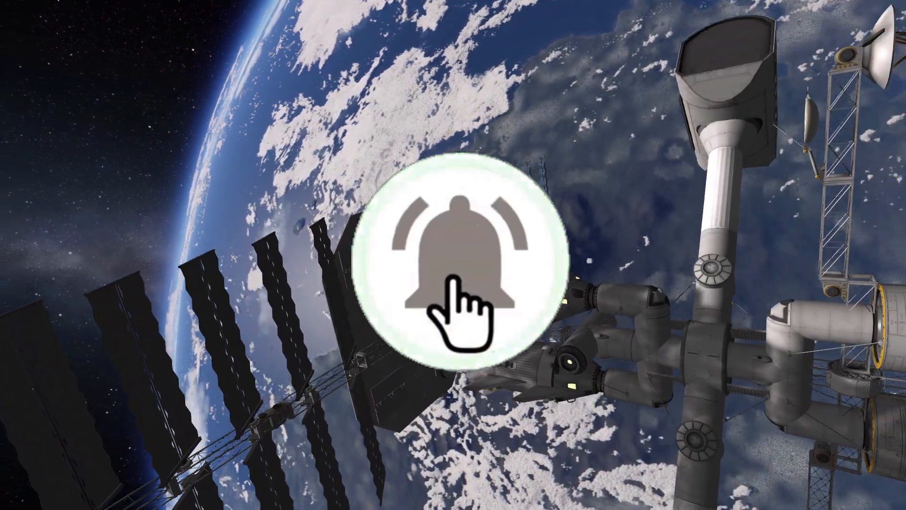
{"action": "left_click", "coordinate": [462, 266]}
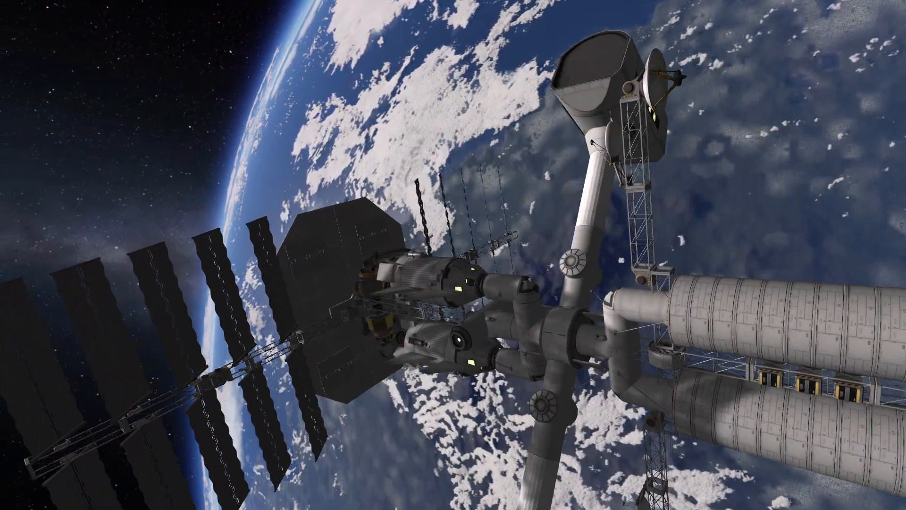